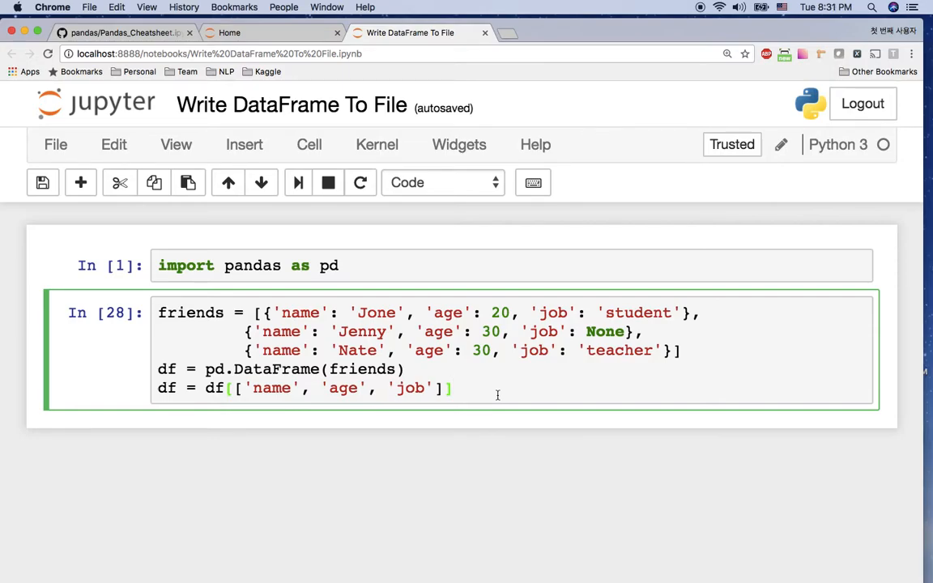
Run df.head() to show the friends DataFrame's rows, with Jenny's job as None
text(df.head()
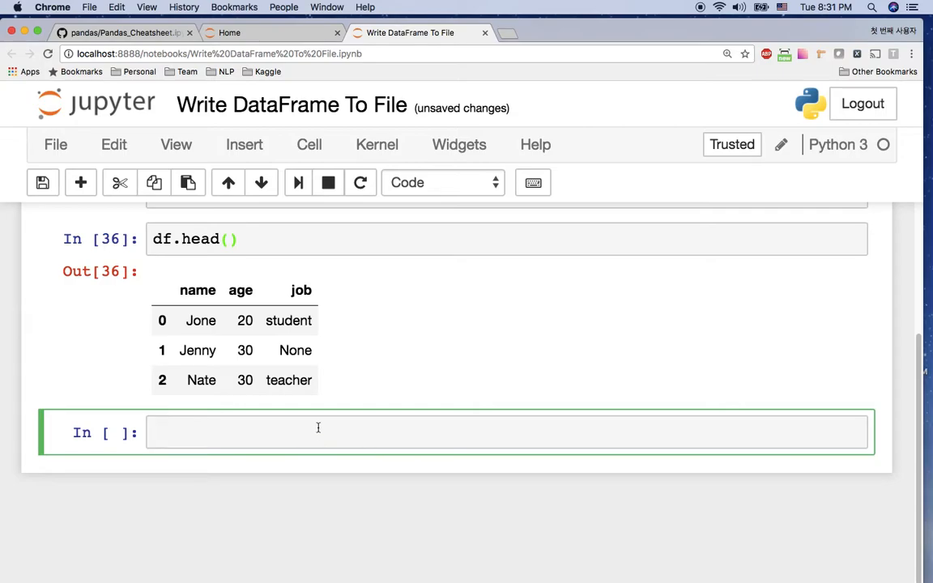
Export the DataFrame with df.to_csv('friends.csv')
text(df.to_)
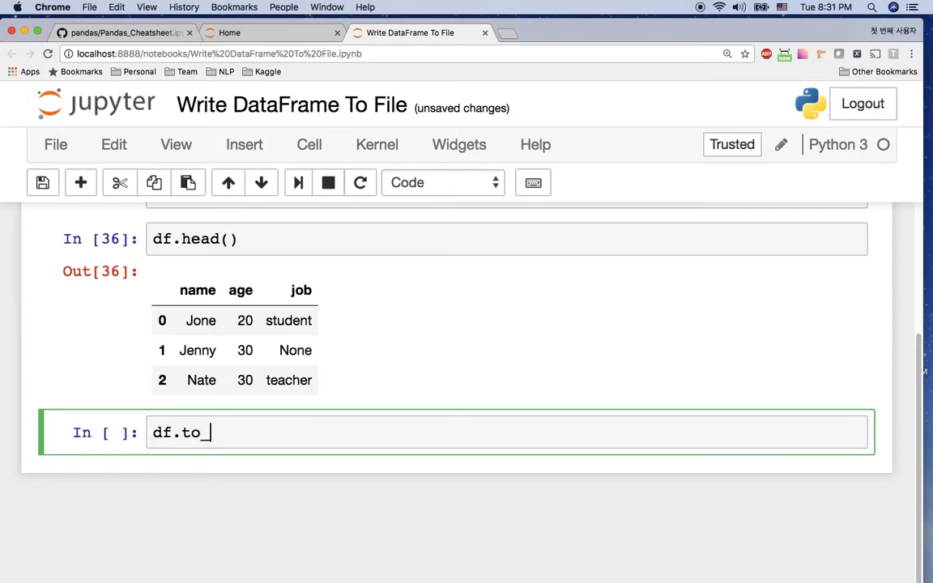
text(csv(''))
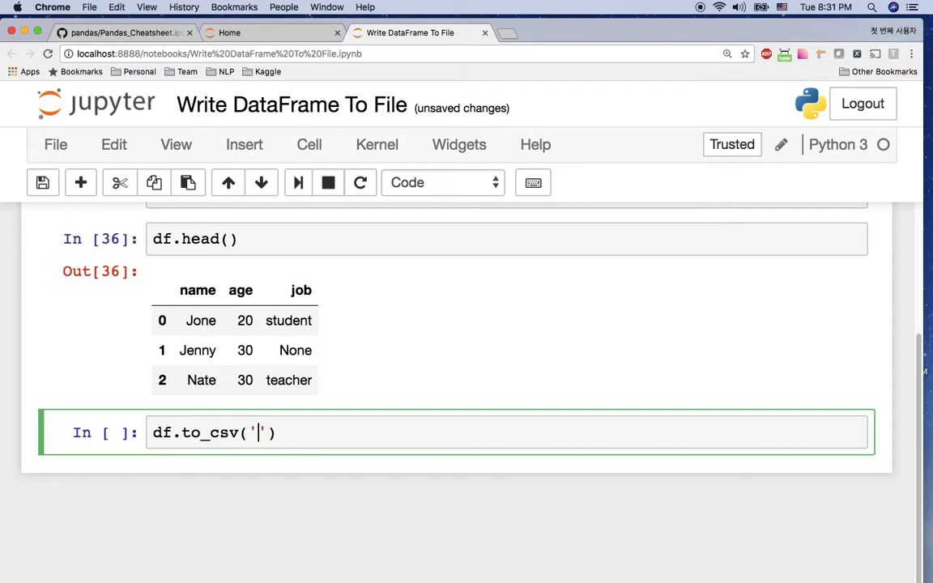
text(f)
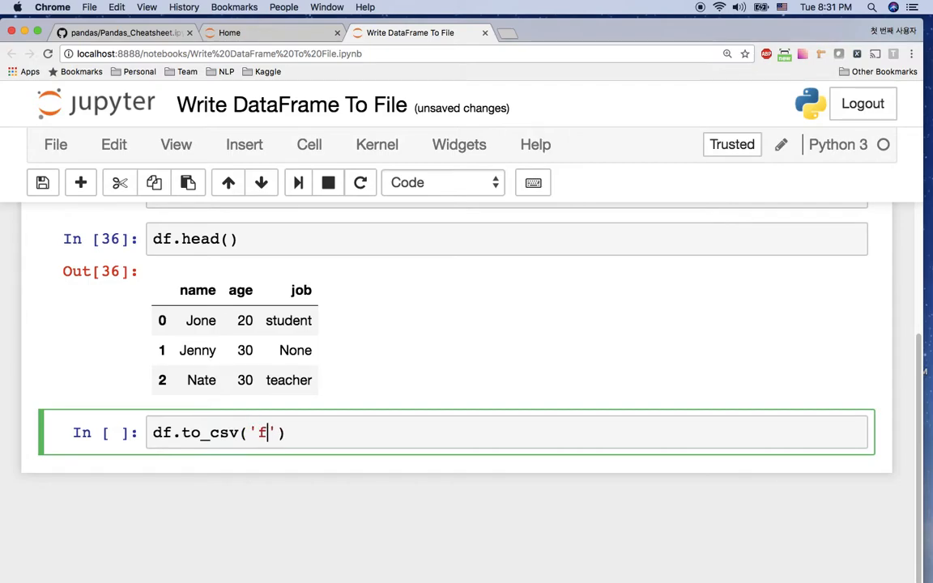
text(riends.csv)
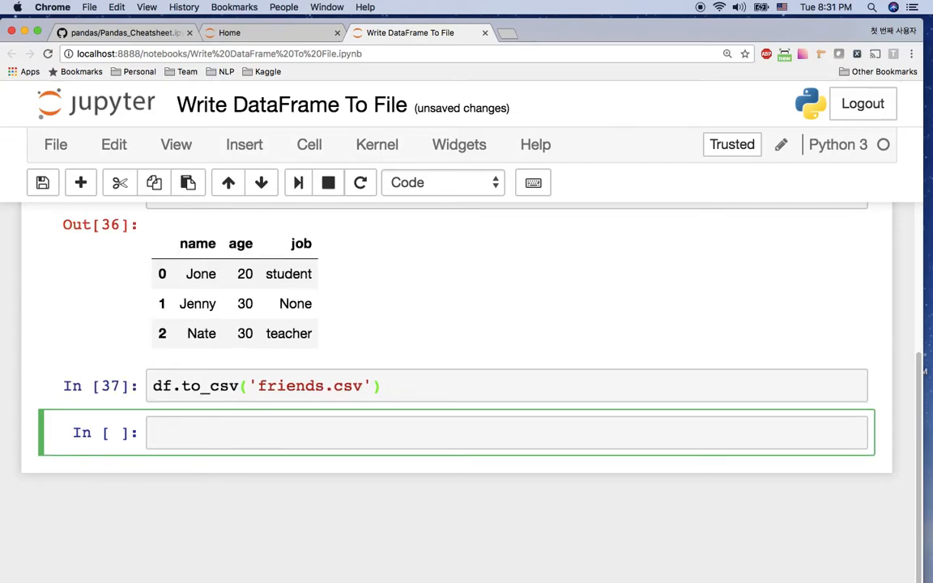
mouse_move(677, 5)
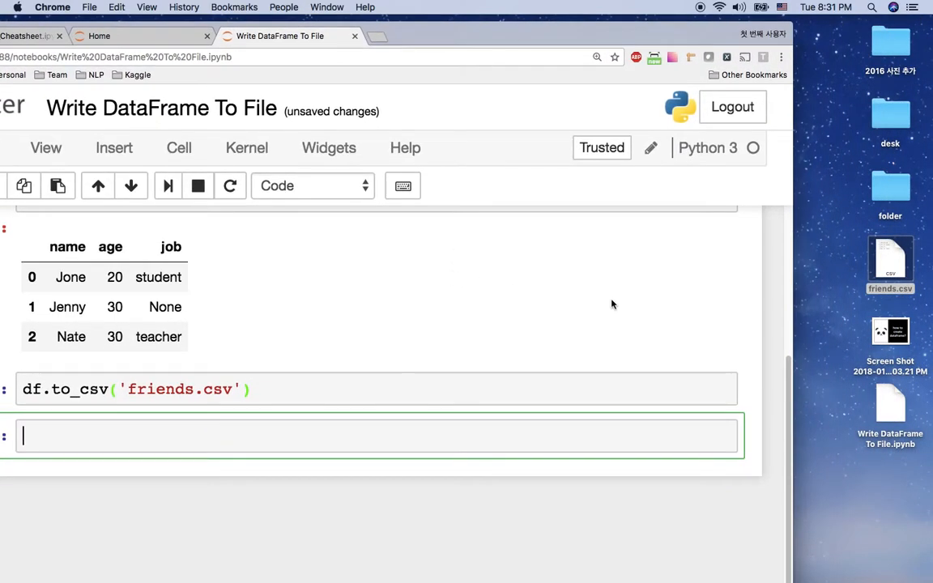
Open friends.csv from the desktop in its default app
click(890, 405)
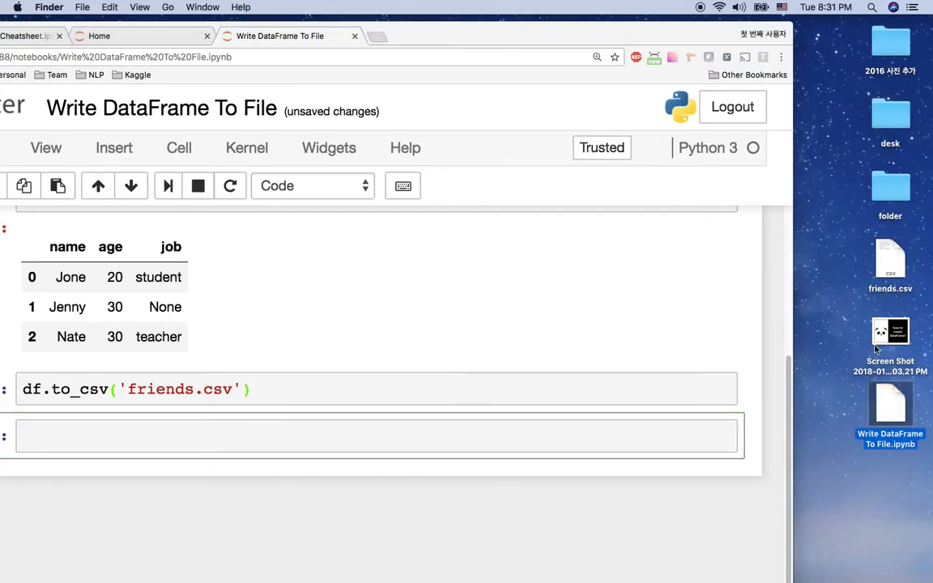
right_click(891, 268)
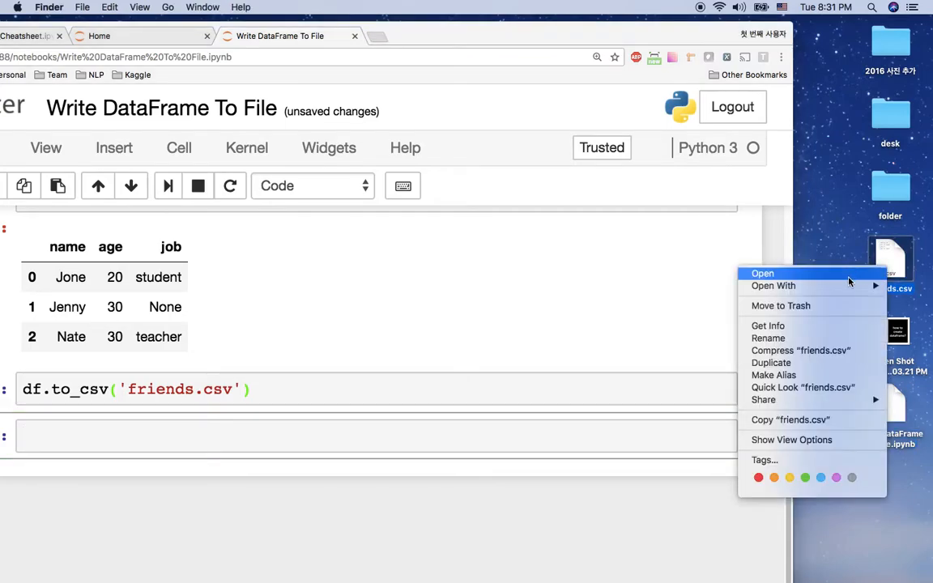
click(762, 273)
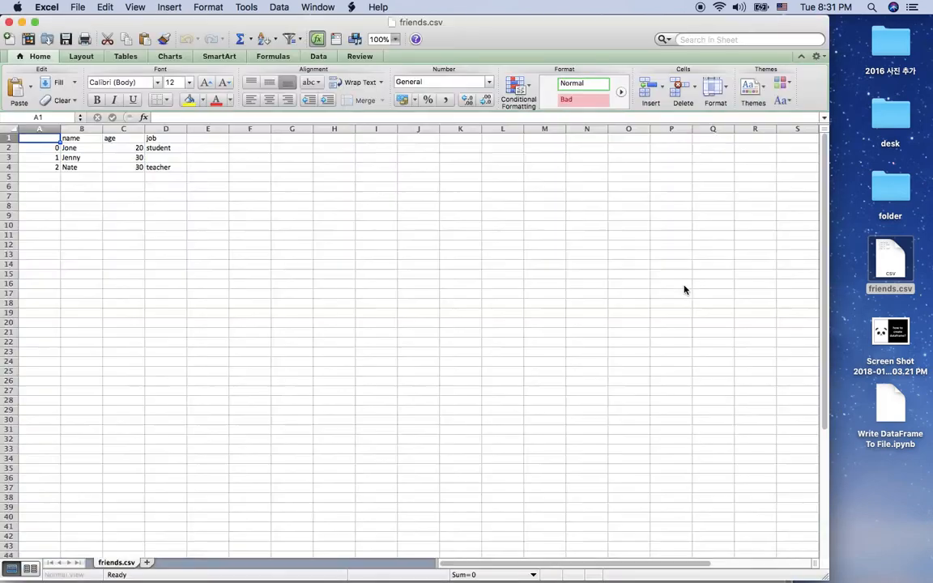
Zoom the friends.csv sheet to 200% to inspect header, index column and Jenny's job
click(419, 255)
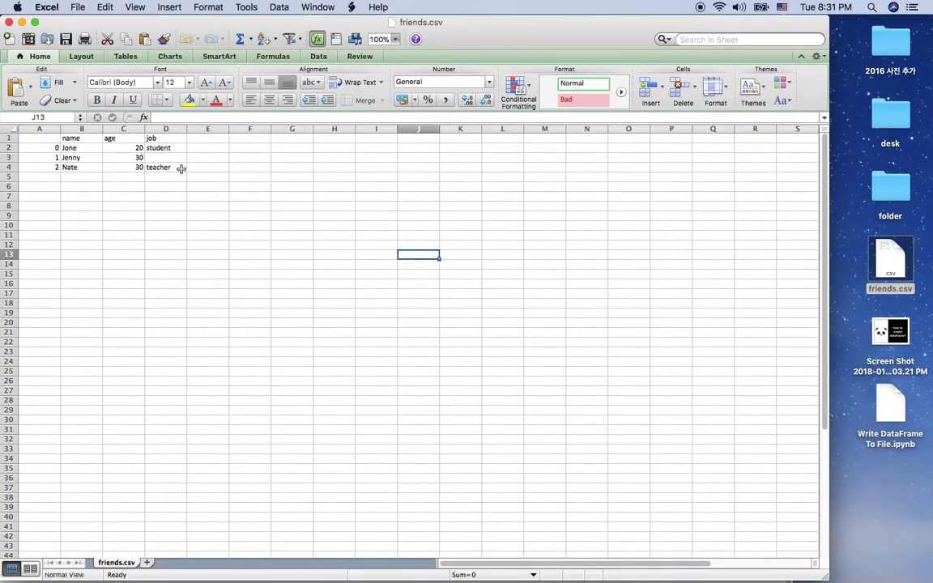
click(397, 39)
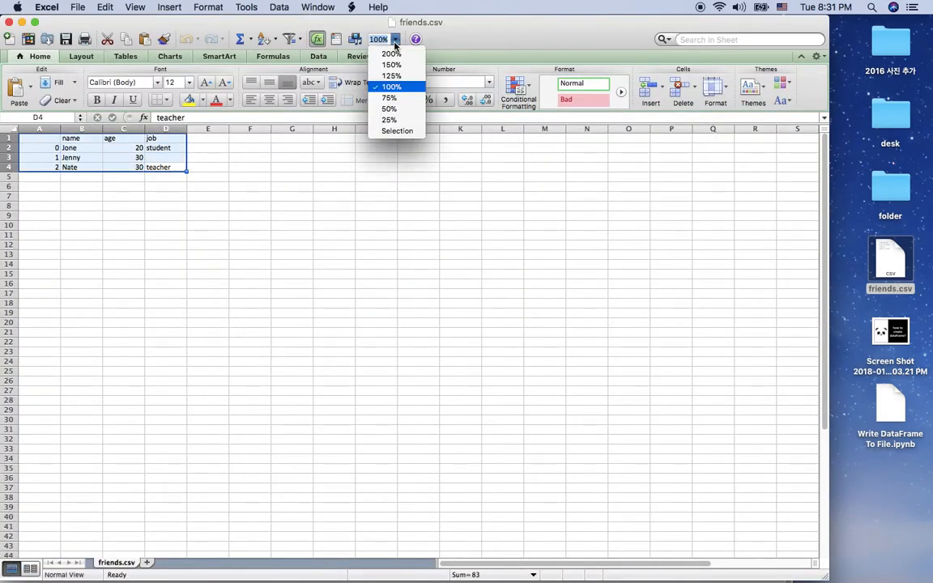
click(391, 53)
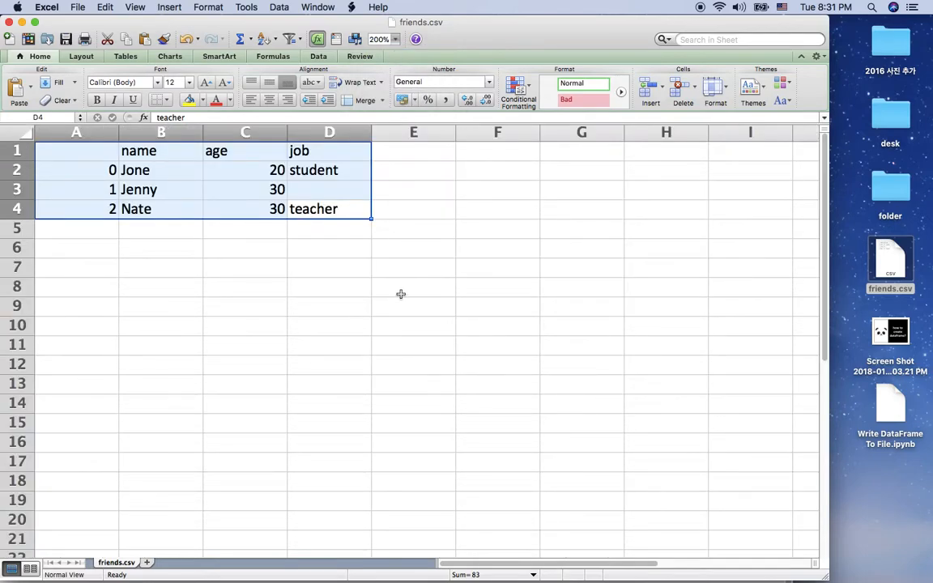
click(76, 151)
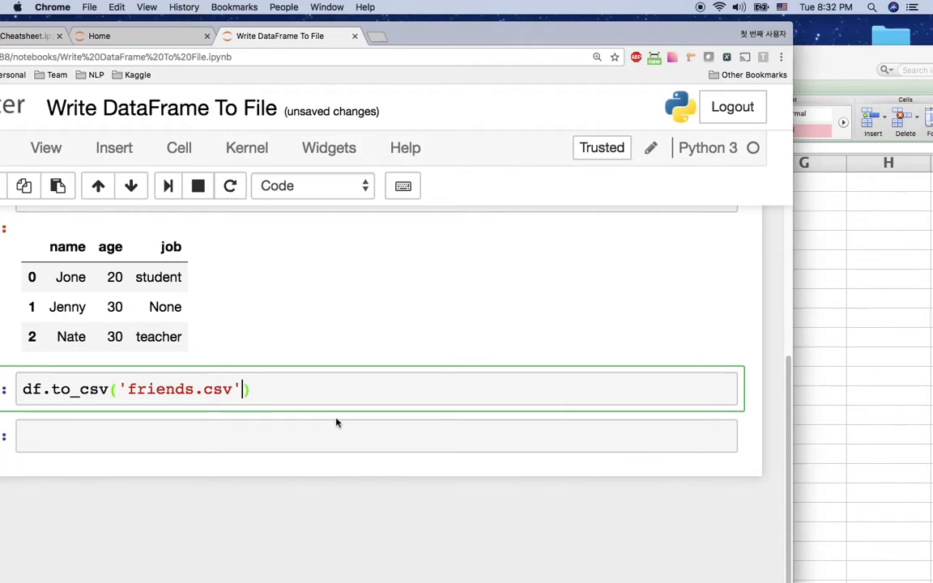
Add header = True, index = True to the to_csv call, run it, and recheck
text(, header .)
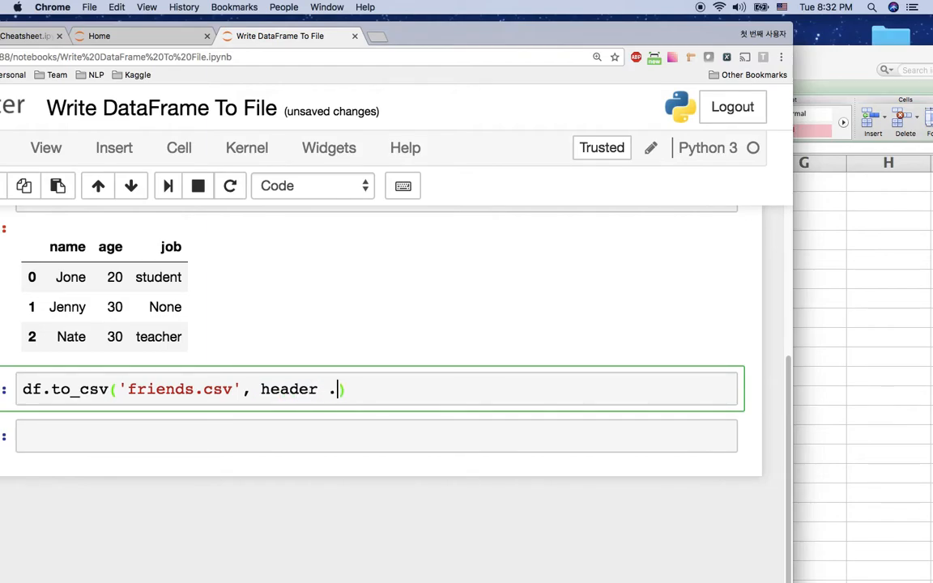
text(= True, in)
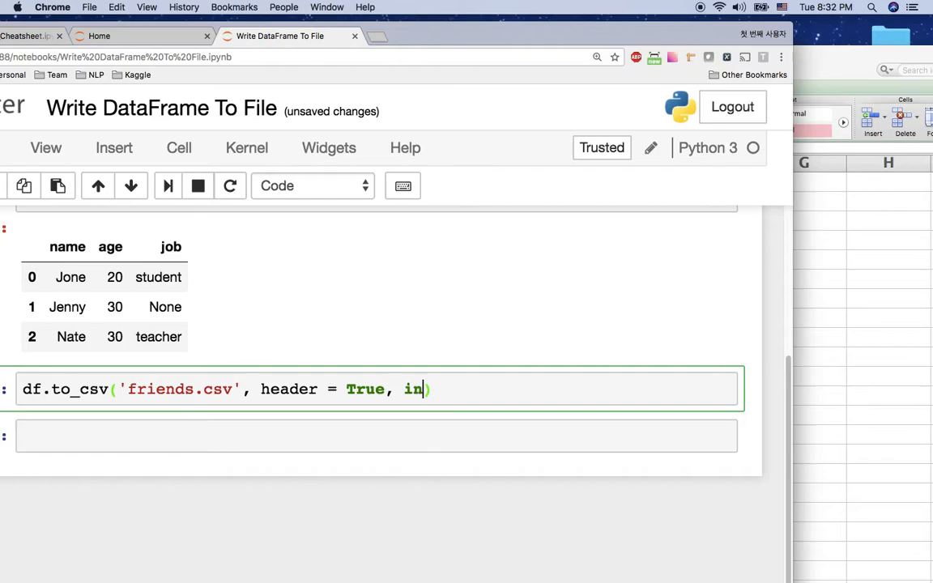
text(dex = True)
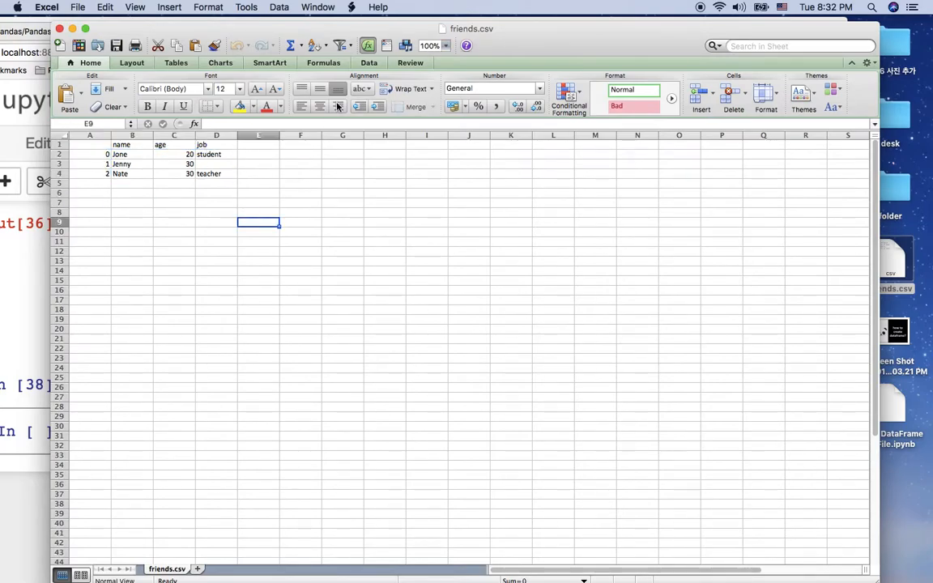
click(300, 204)
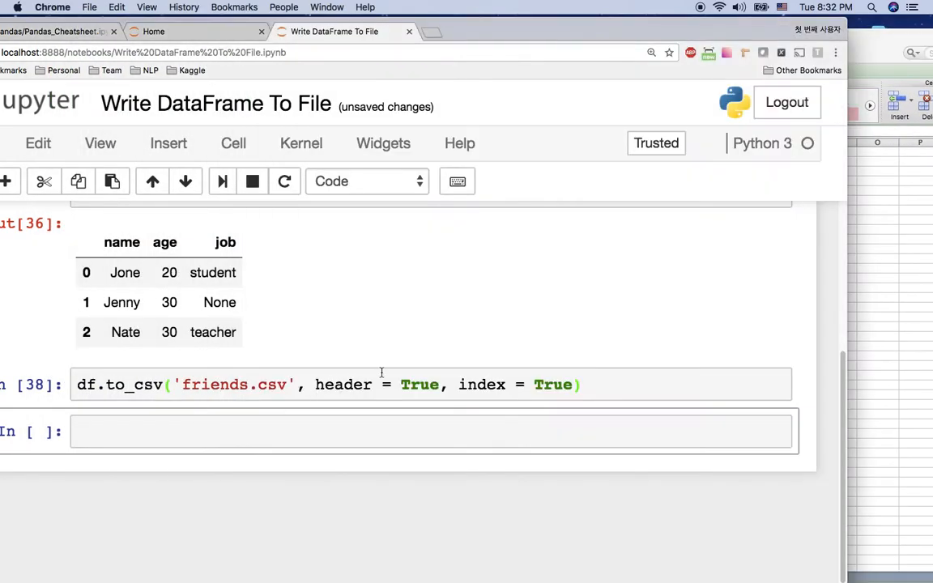
Change index=True to index=False and rerun the export
double_click(554, 385)
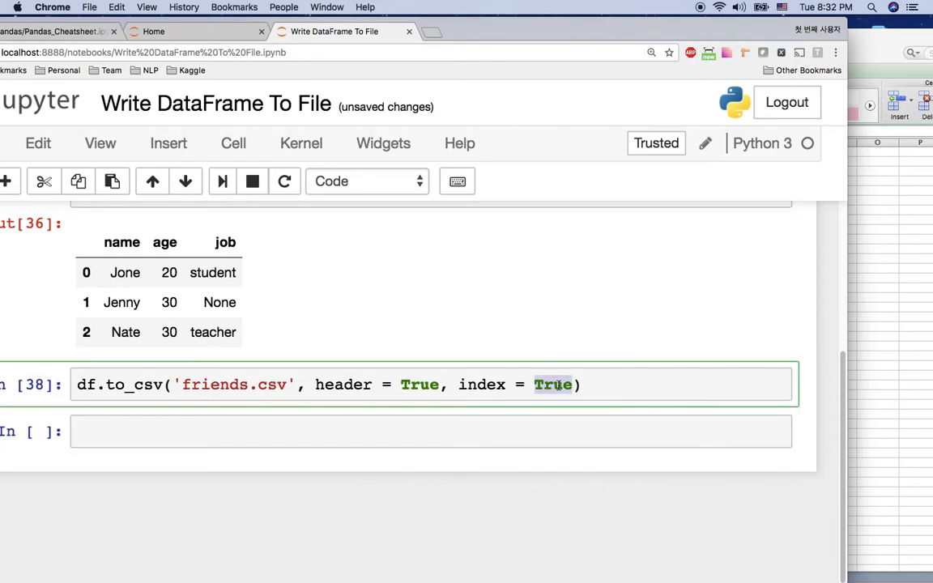
text(False)
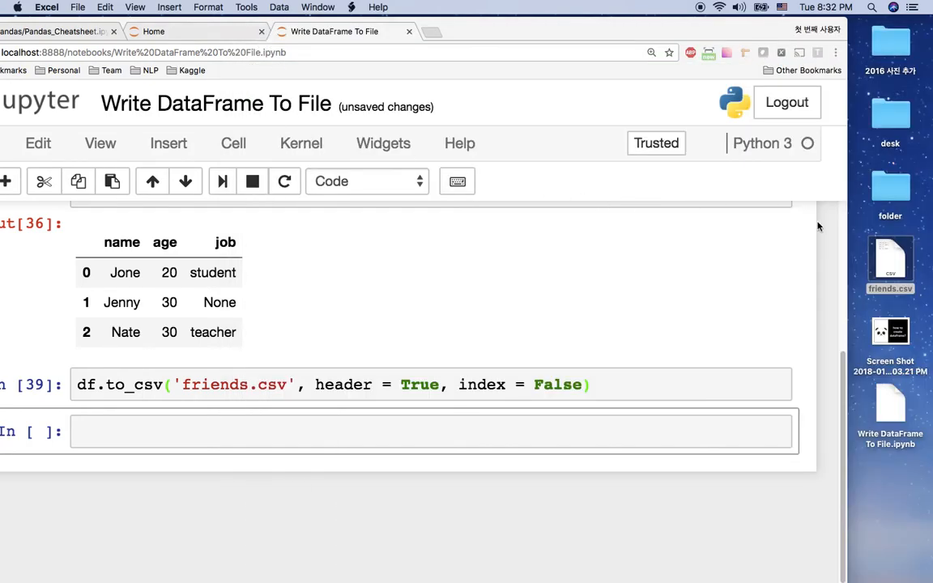
Open the desktop friends.csv with Microsoft Excel
right_click(891, 263)
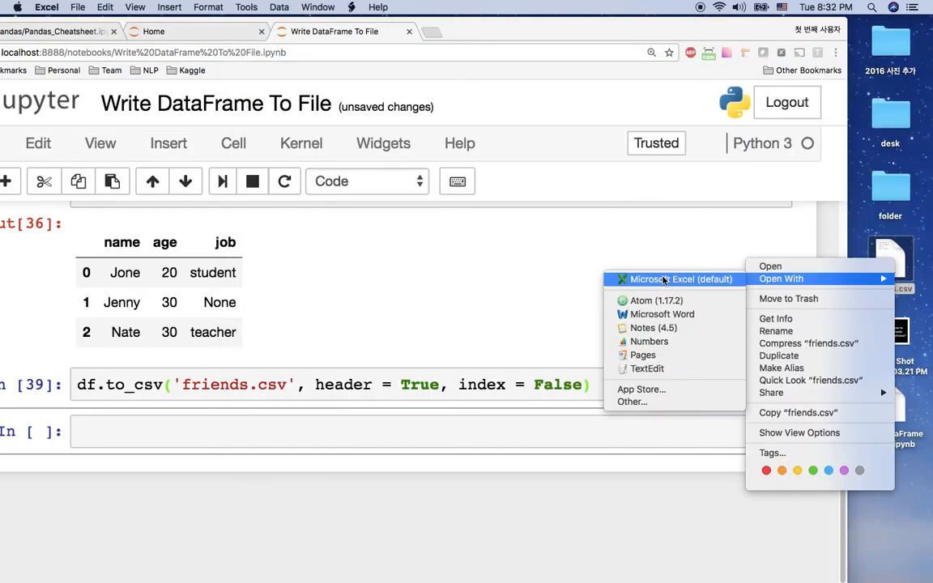
click(680, 279)
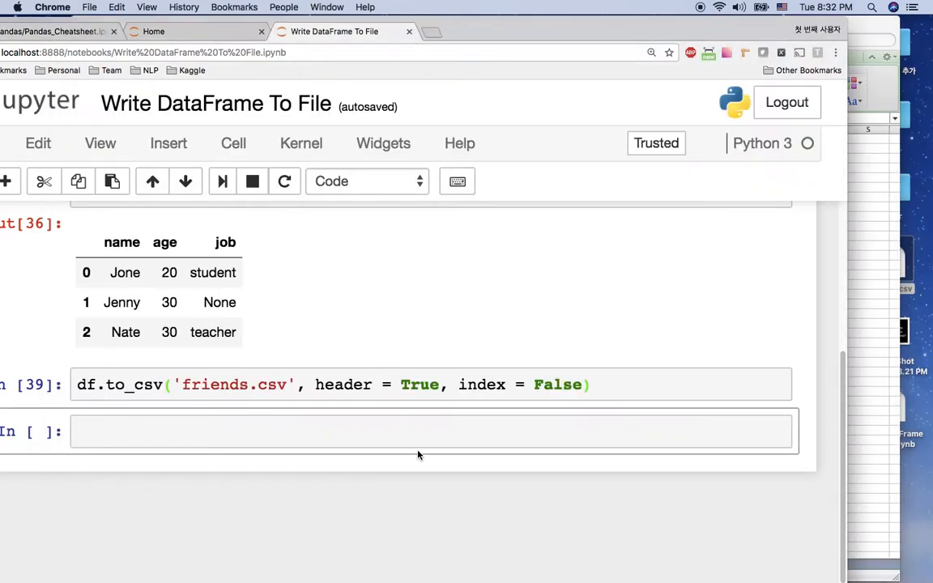
Change header=True to header=False and rerun the export
double_click(419, 384)
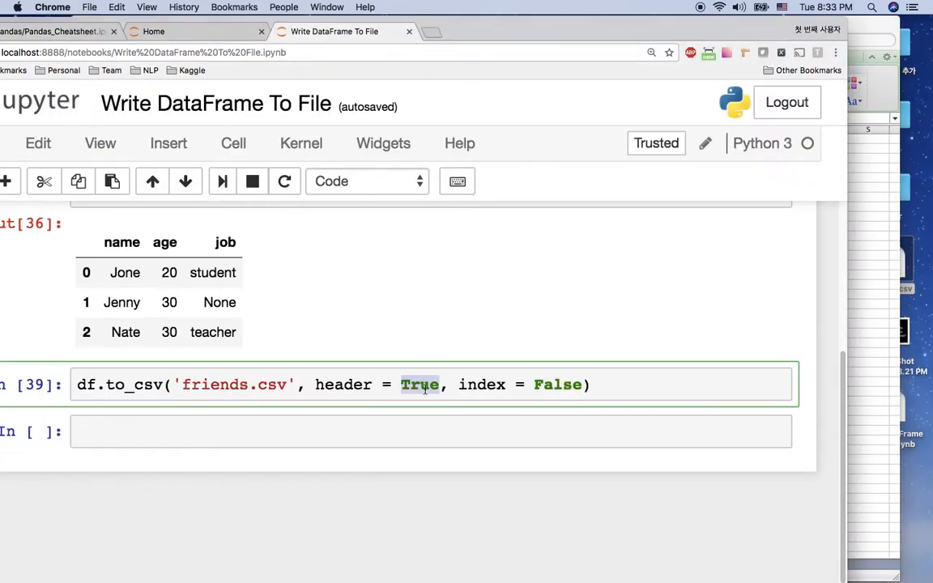
text(False)
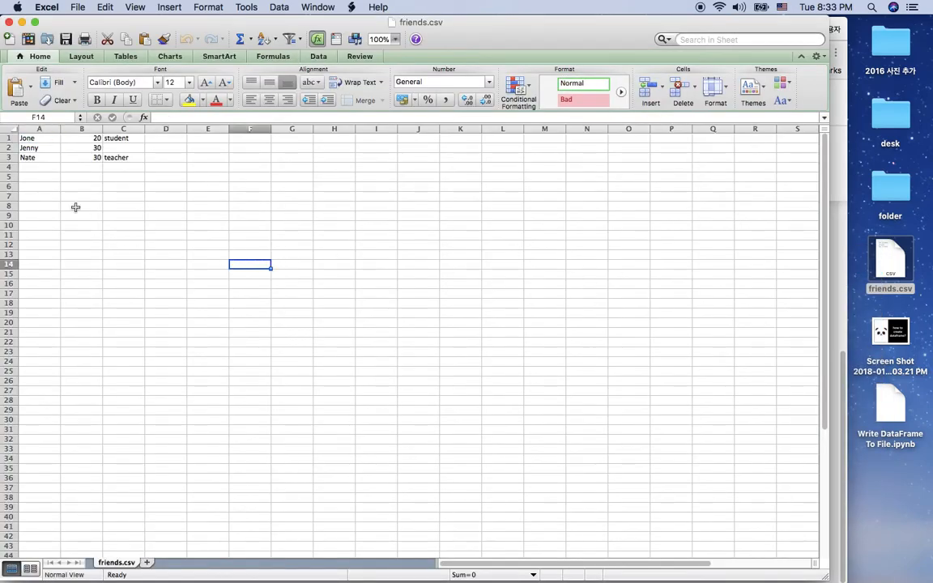
mouse_move(42, 168)
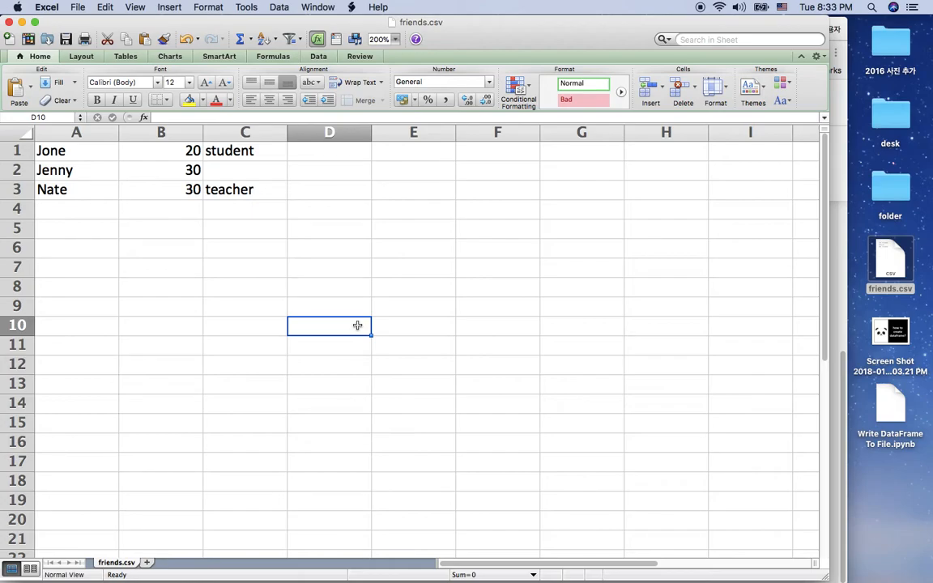
Zoom into friends.csv to confirm just three rows with Jenny's job blank
click(246, 170)
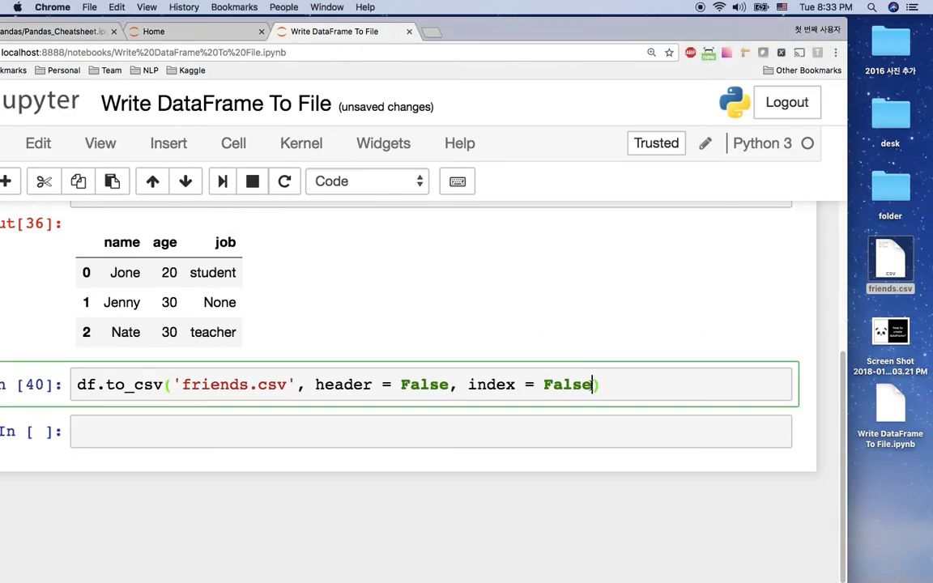
Add na_rep = '-' to the to_csv call, run it, and select the na_rep argument
text(, na_rep = ')
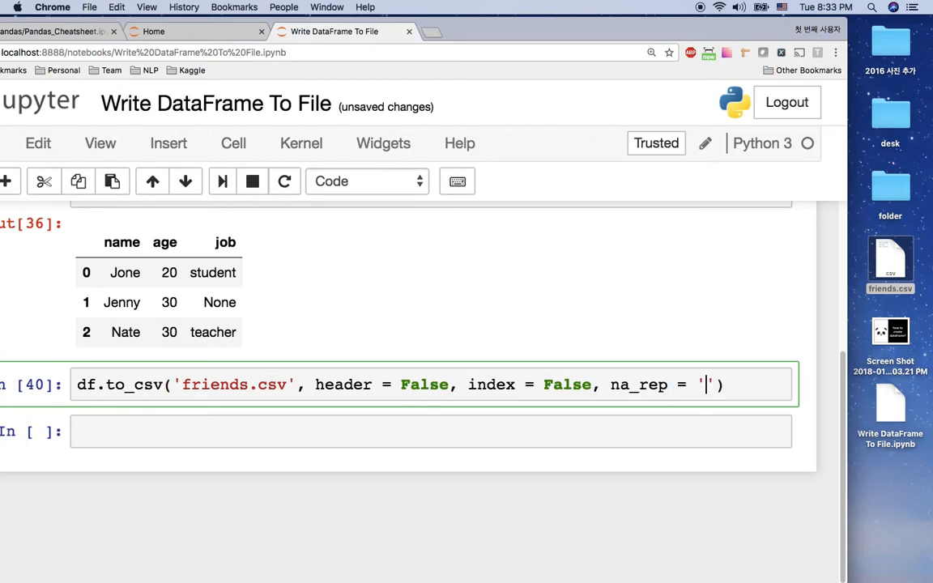
text(-)
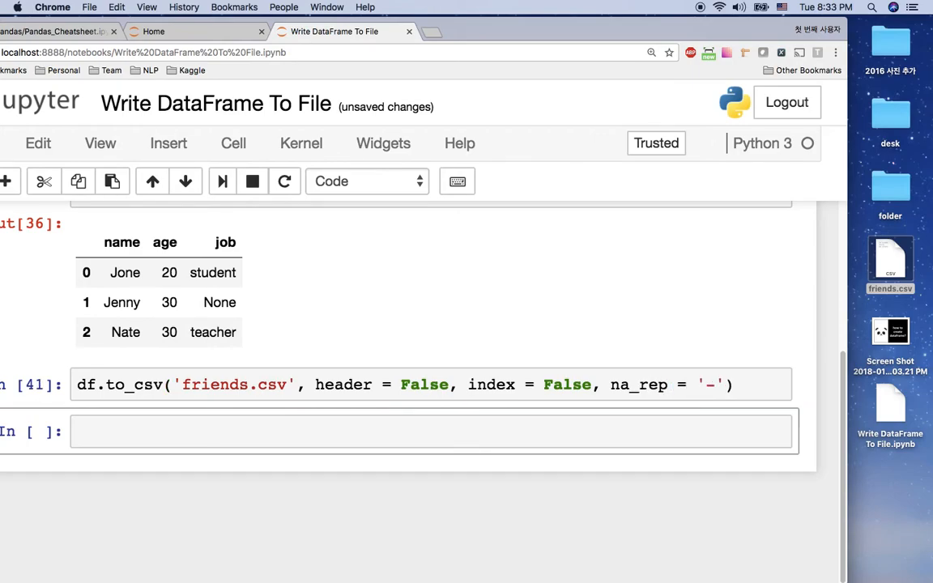
click(616, 384)
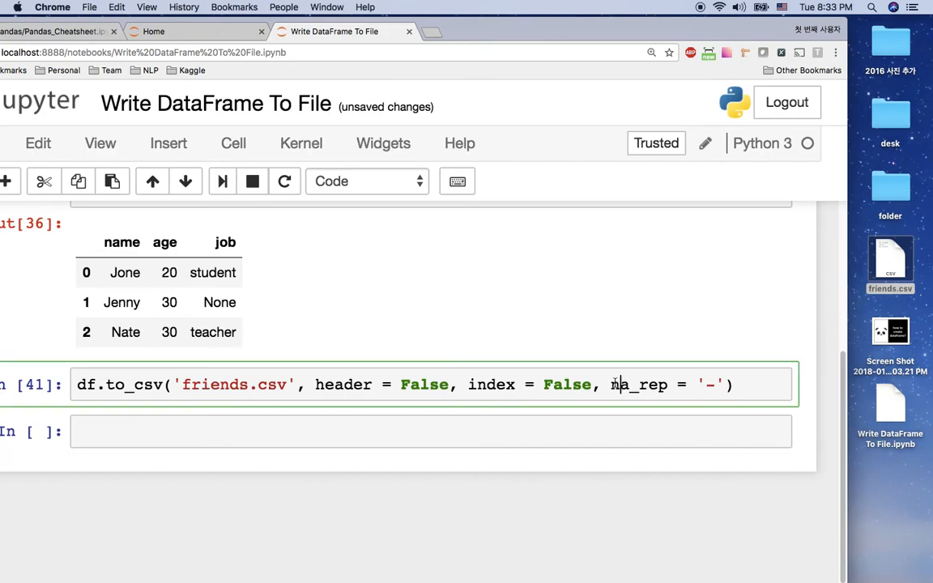
double_click(638, 384)
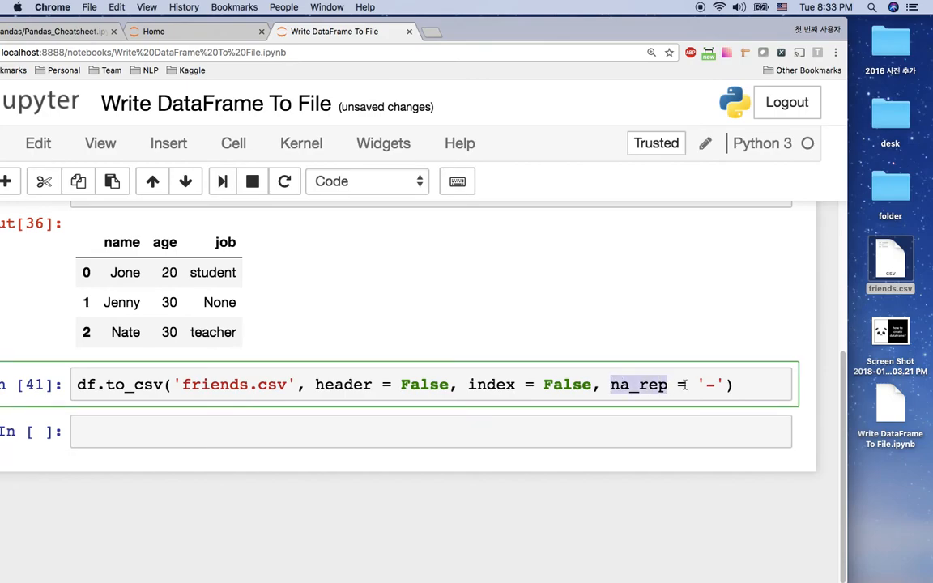
right_click(890, 263)
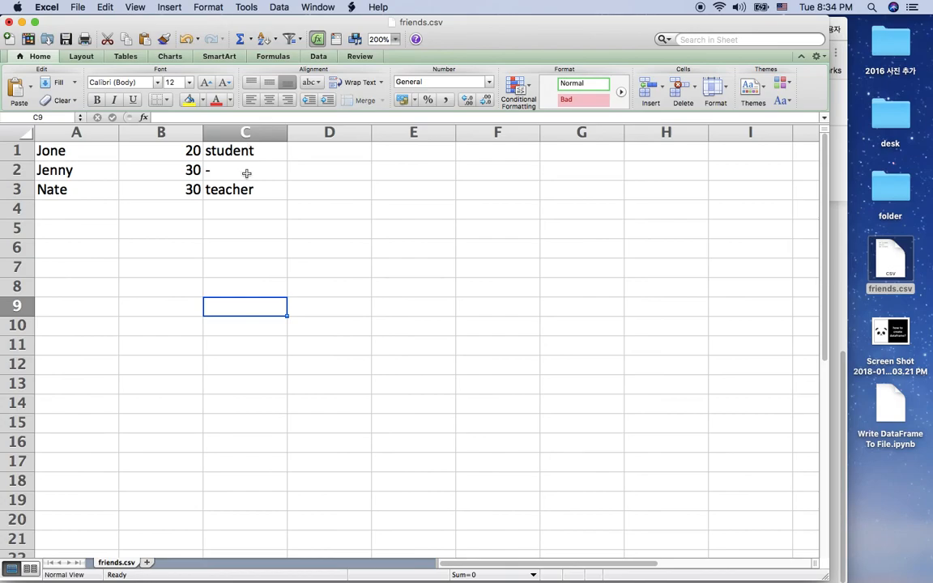
Select Jenny's job cell C2 to read its single dash value
click(245, 171)
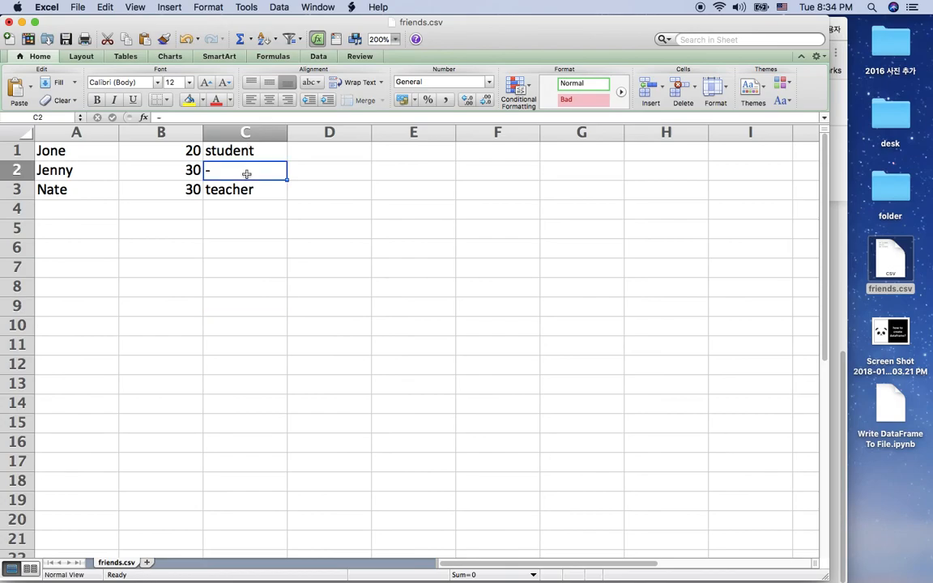